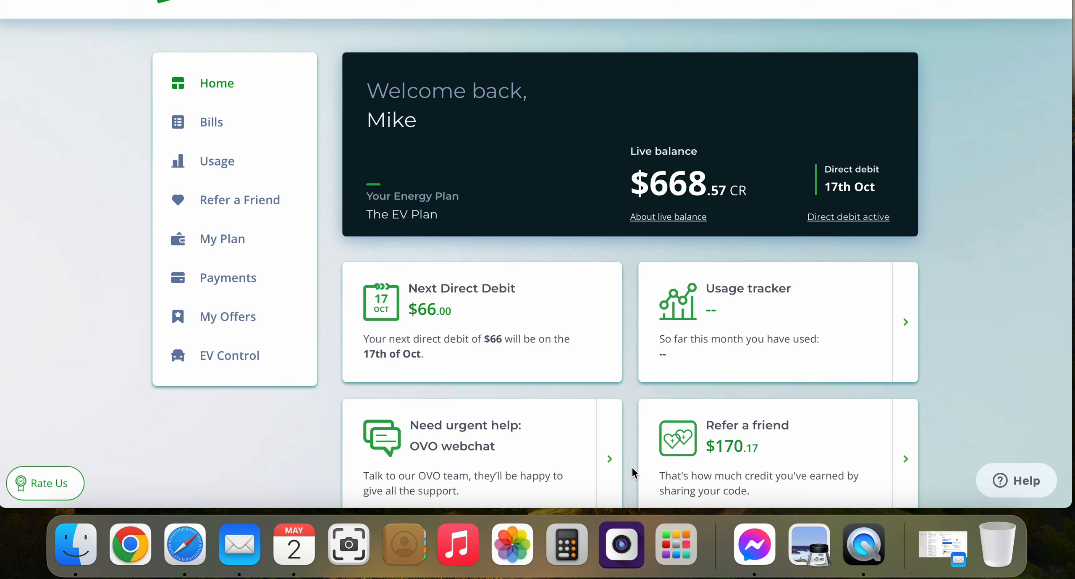
mouse_move(555, 428)
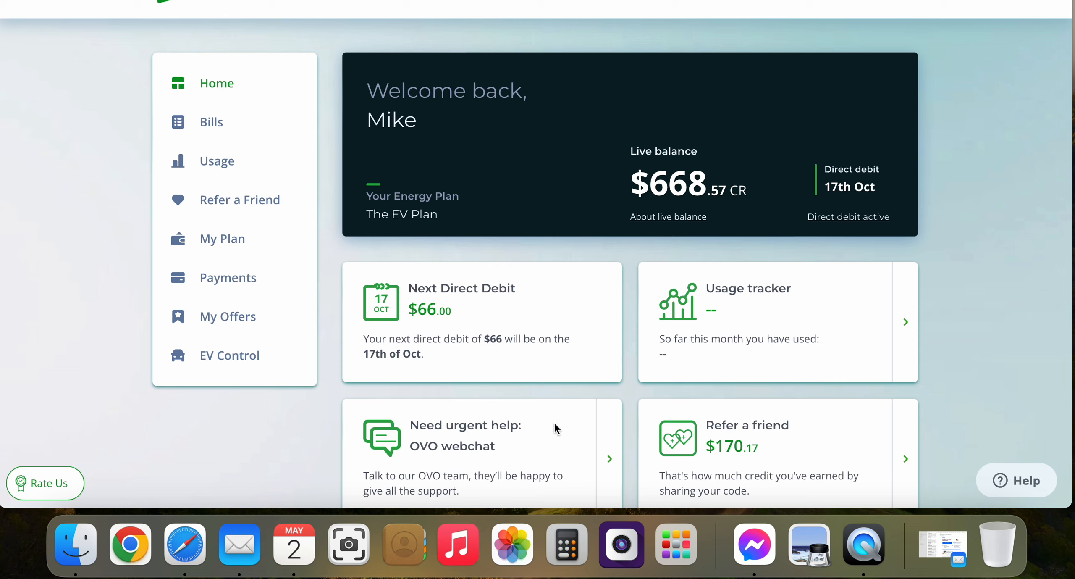
mouse_move(577, 250)
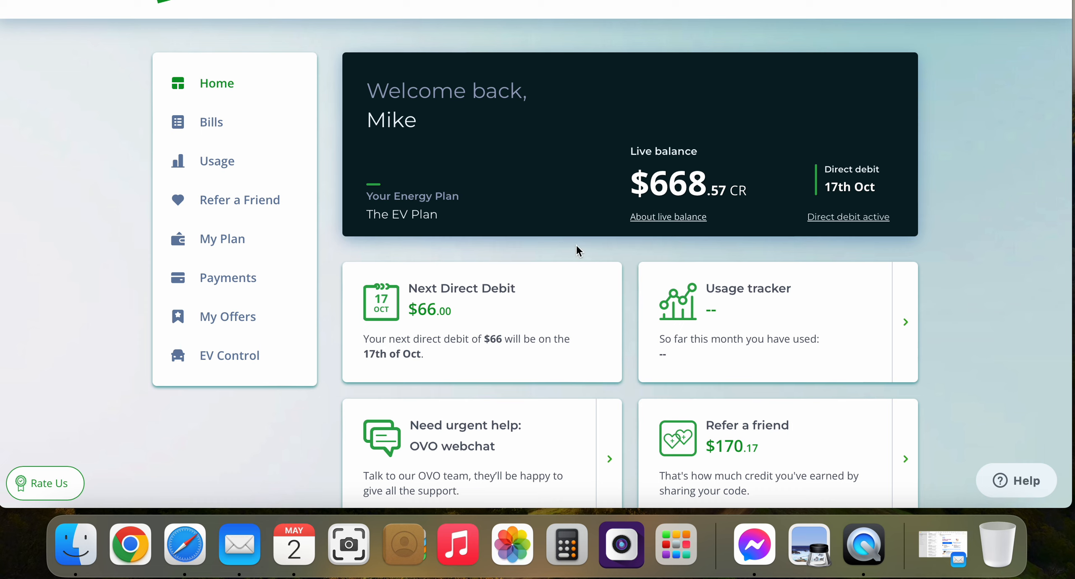
mouse_move(456, 183)
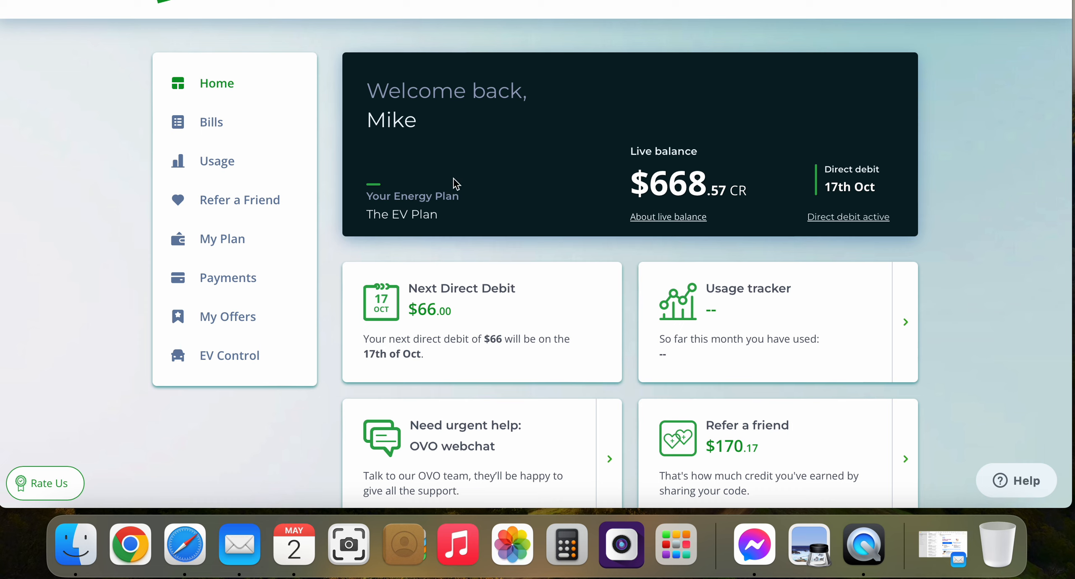
mouse_move(378, 194)
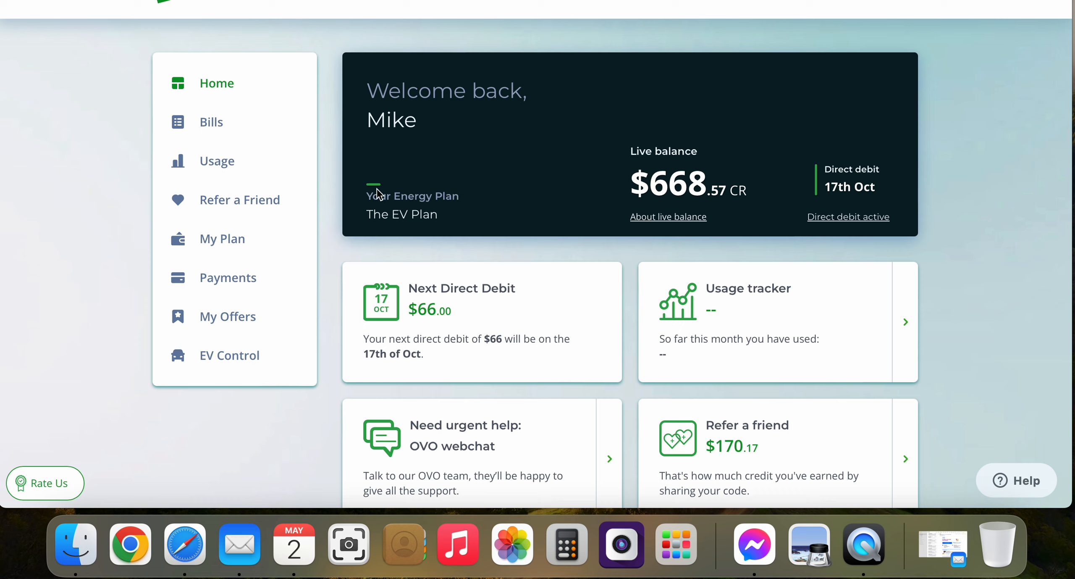
mouse_move(235, 293)
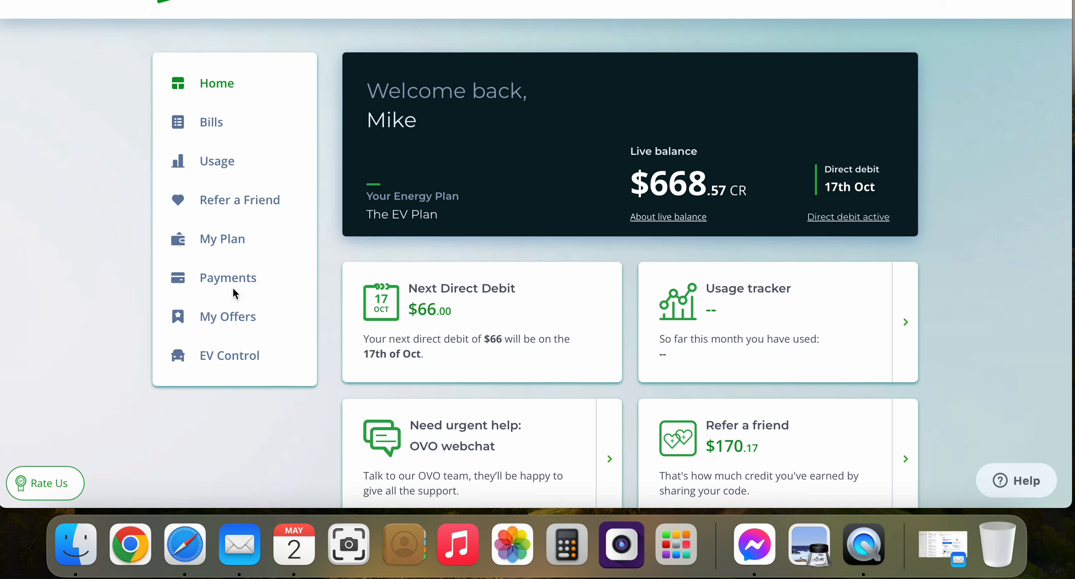
mouse_move(203, 175)
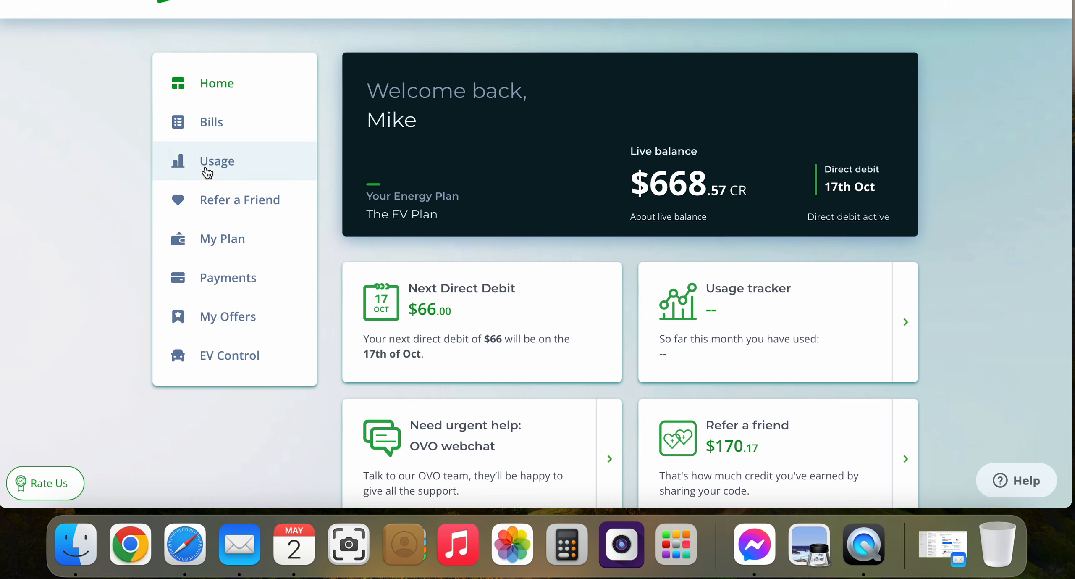
Go to the Usage page showing the daily view for 1st May 2024 (0.00 kWh).
click(217, 160)
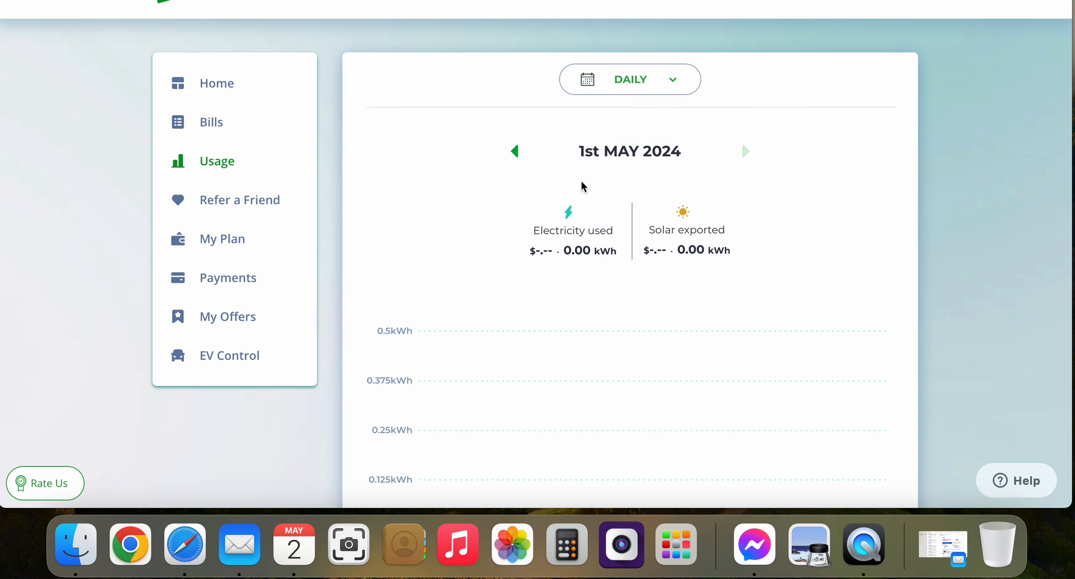
mouse_move(550, 187)
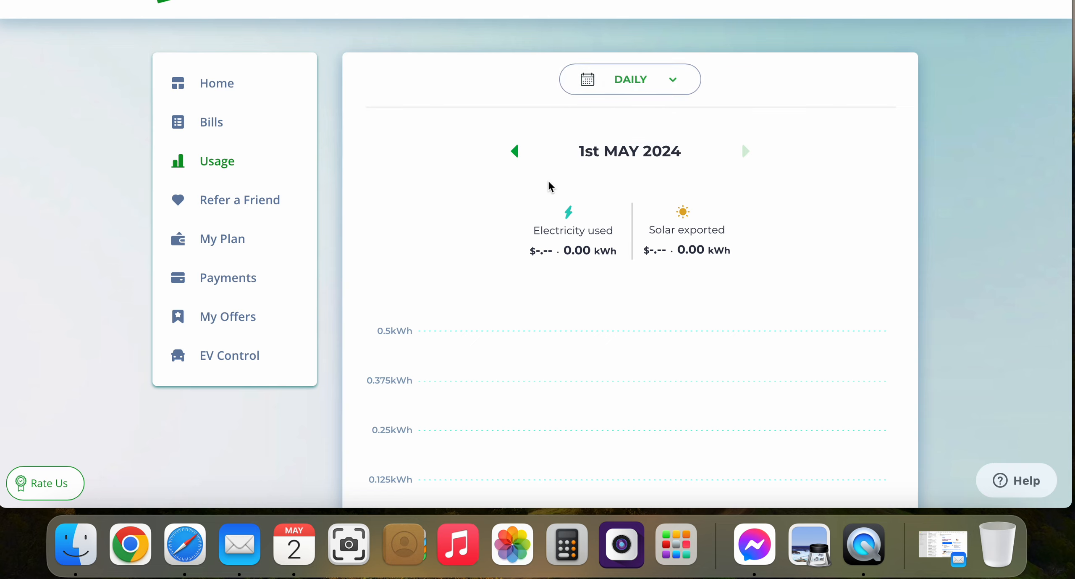
Step back two days to 29th April 2024, showing 10.16 kWh used and 1.20 kWh exported.
click(514, 150)
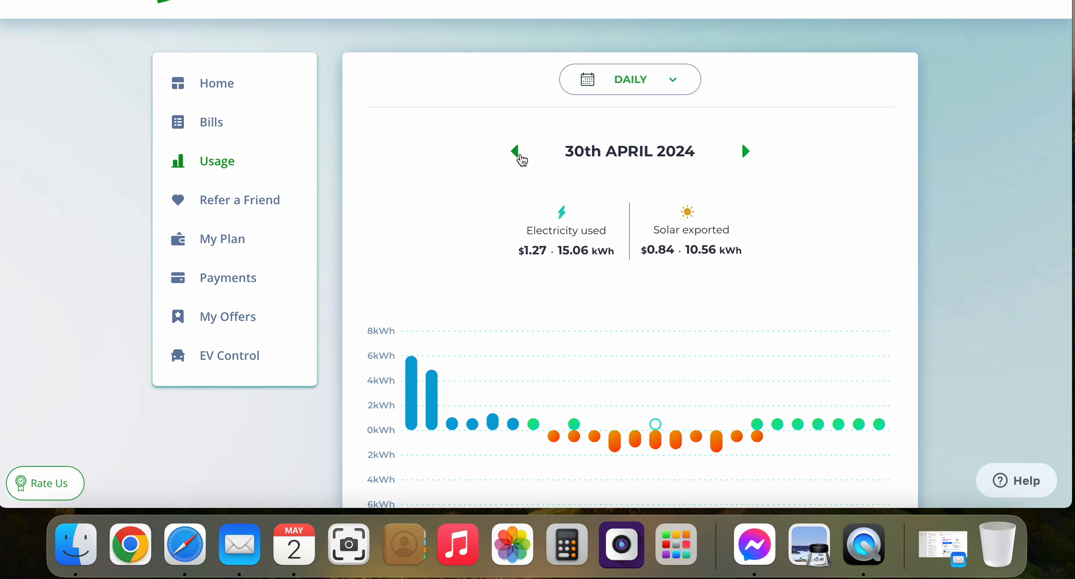
click(515, 152)
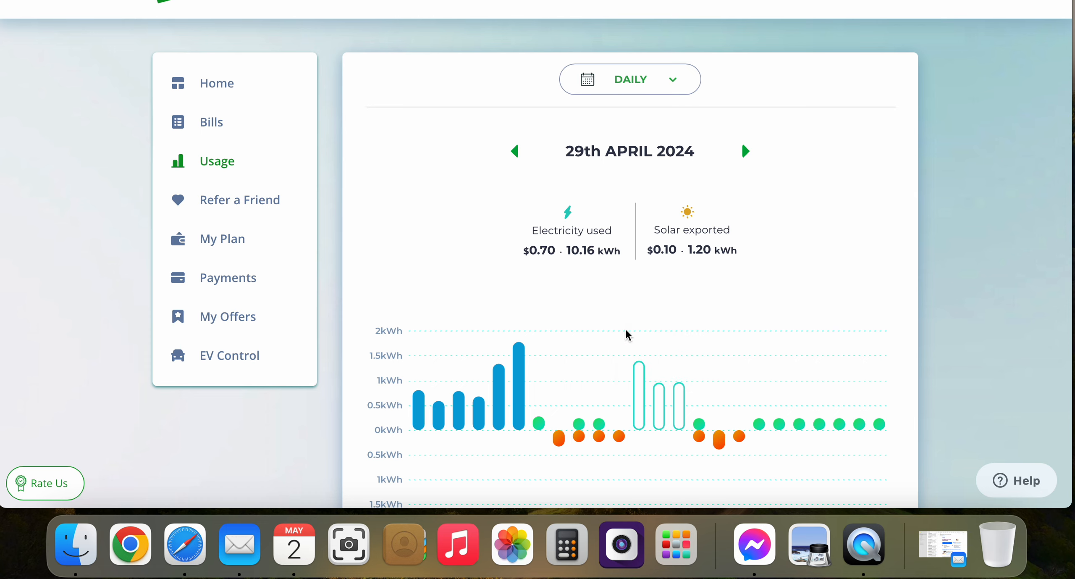
mouse_move(669, 398)
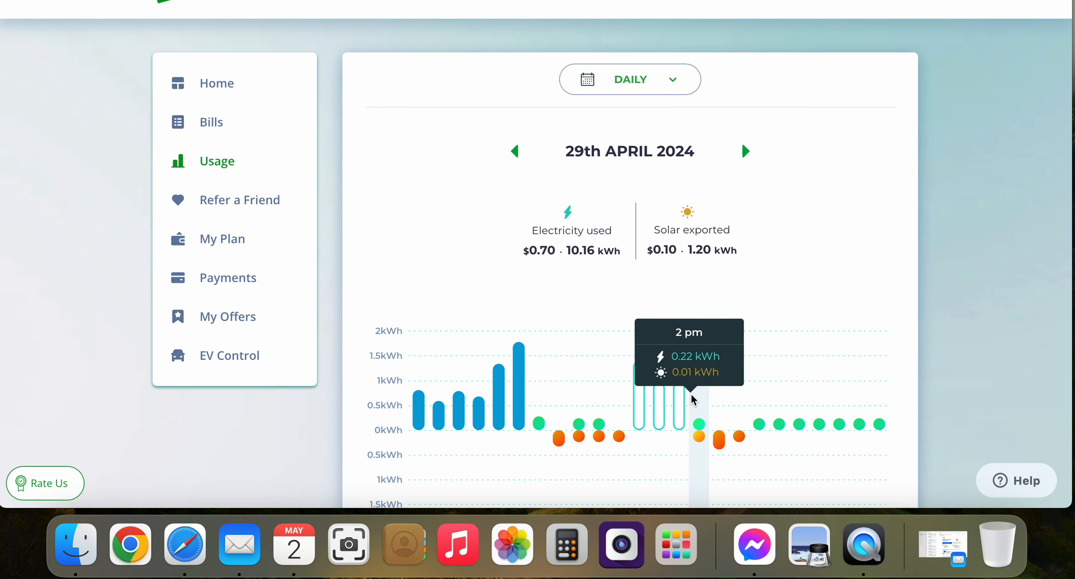
mouse_move(857, 372)
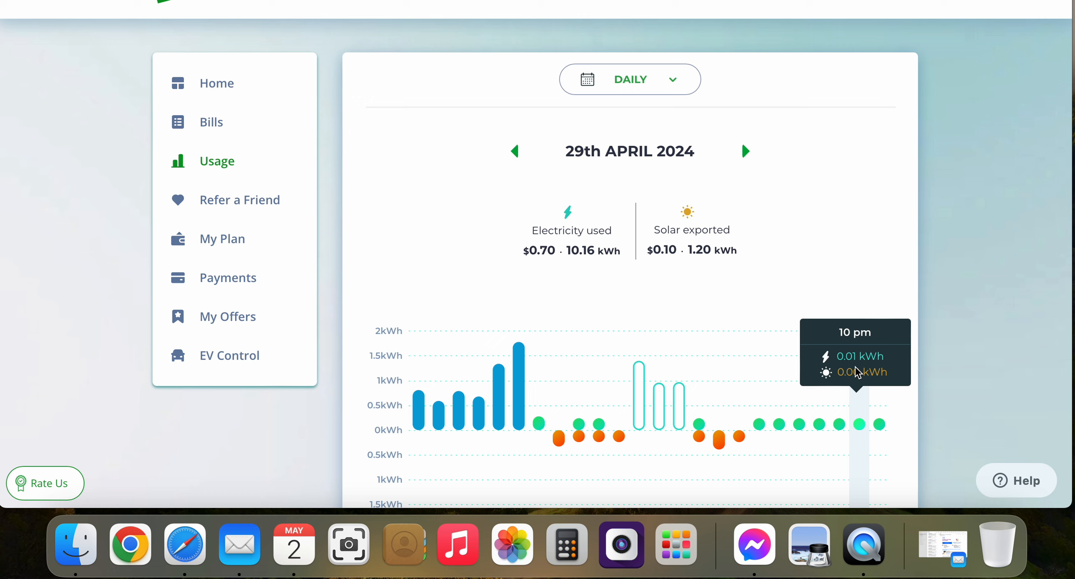
scroll(down, 3)
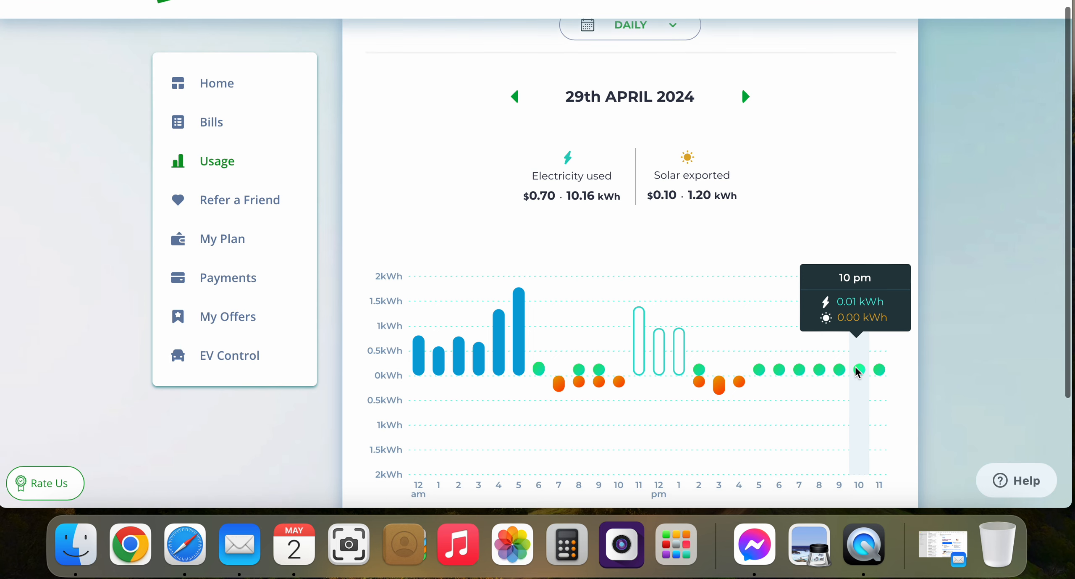
scroll(down, 3)
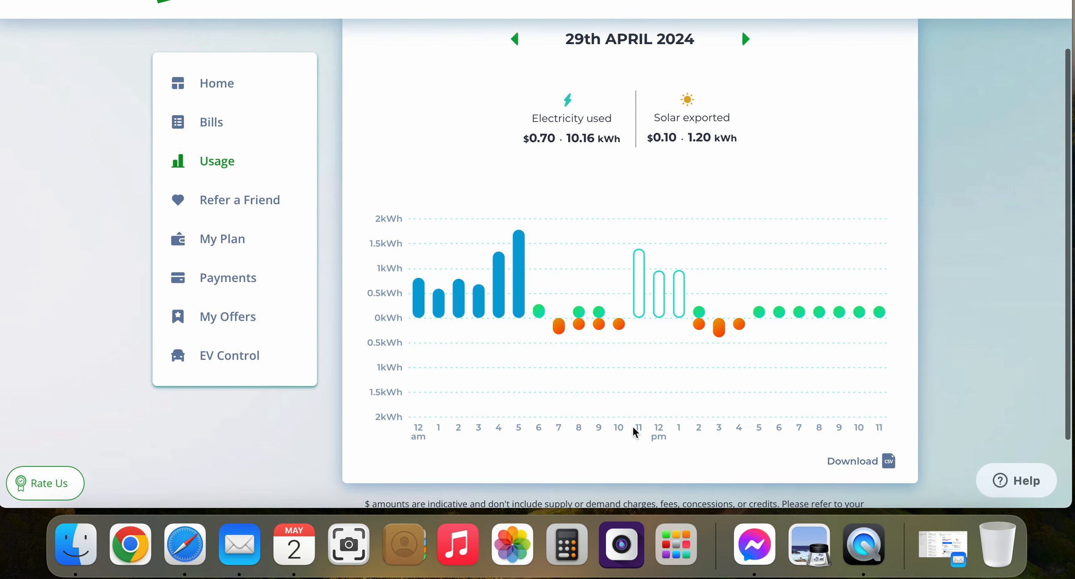
mouse_move(702, 434)
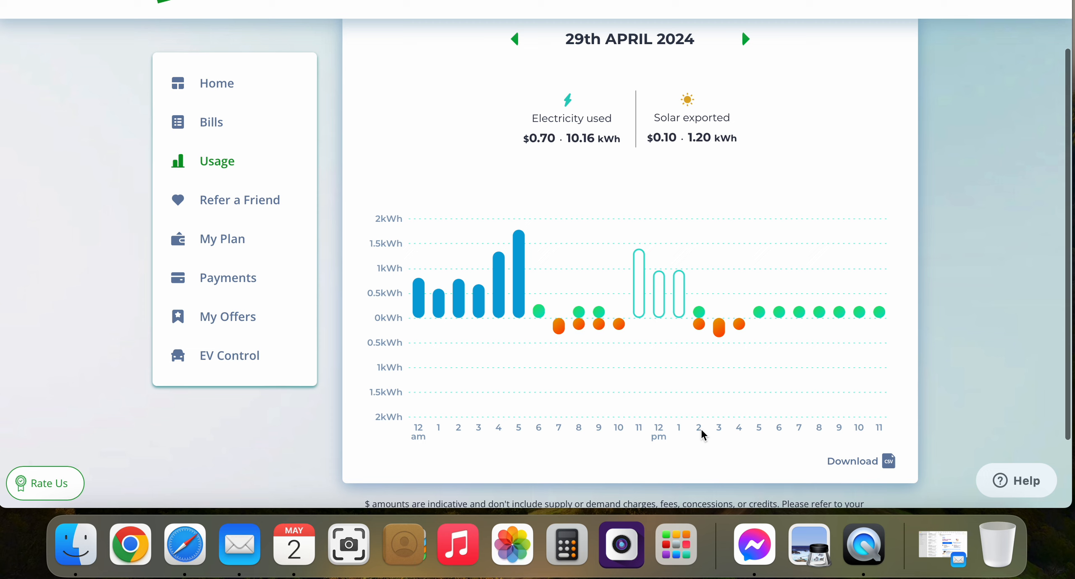
mouse_move(641, 315)
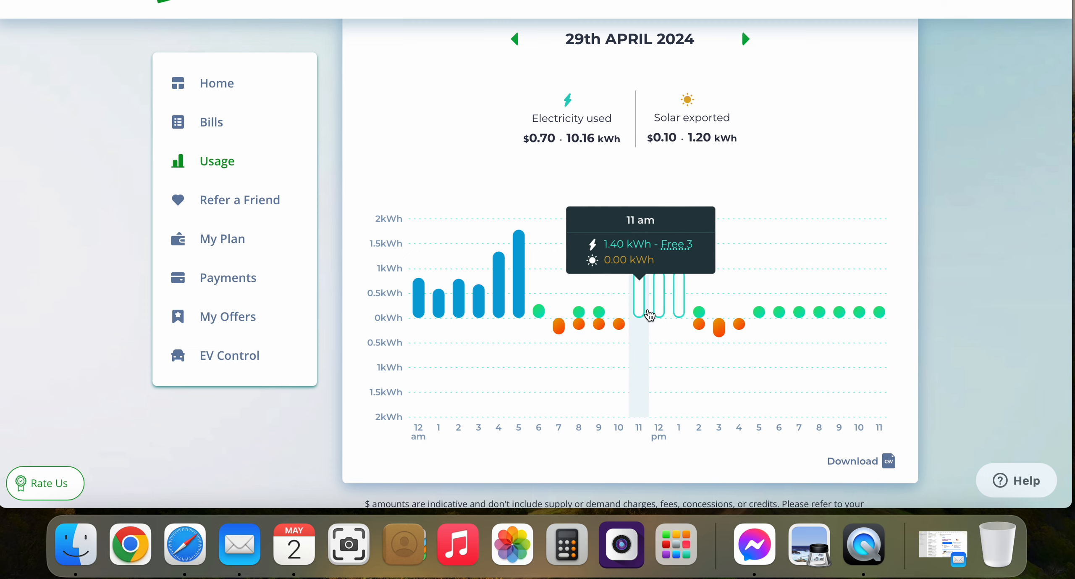
mouse_move(490, 309)
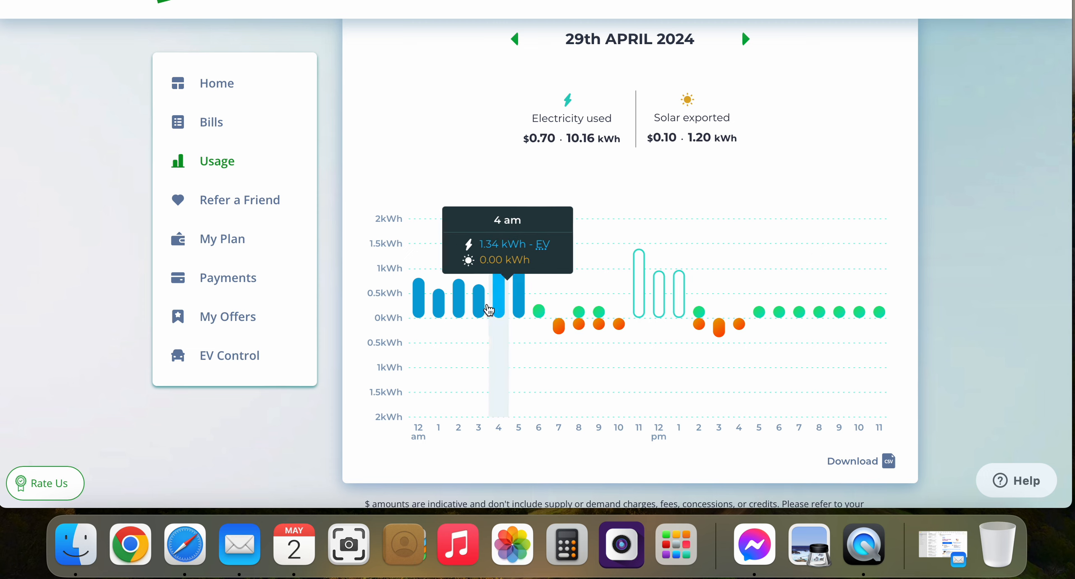
mouse_move(419, 302)
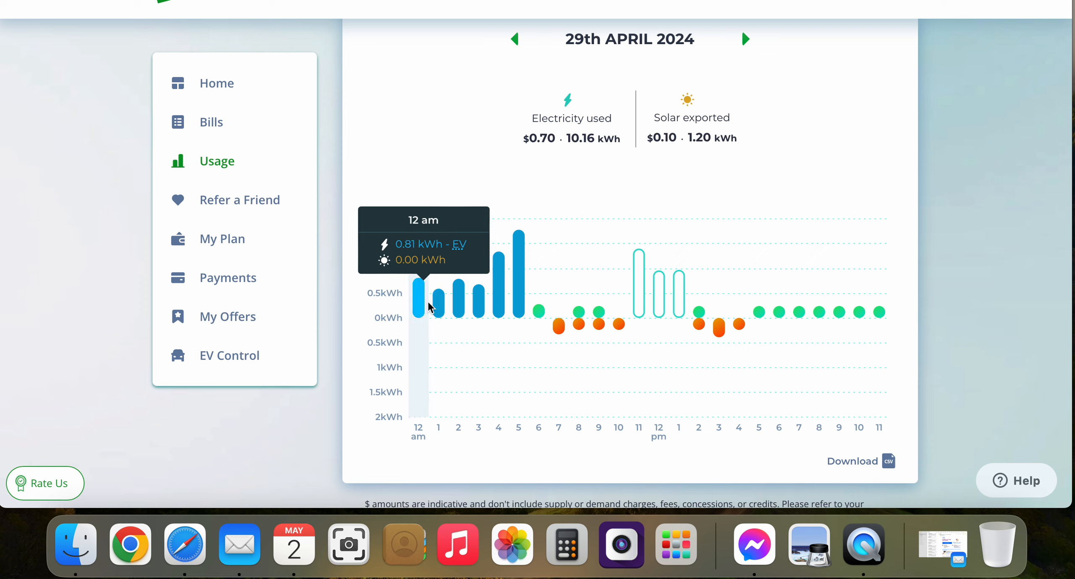
mouse_move(518, 305)
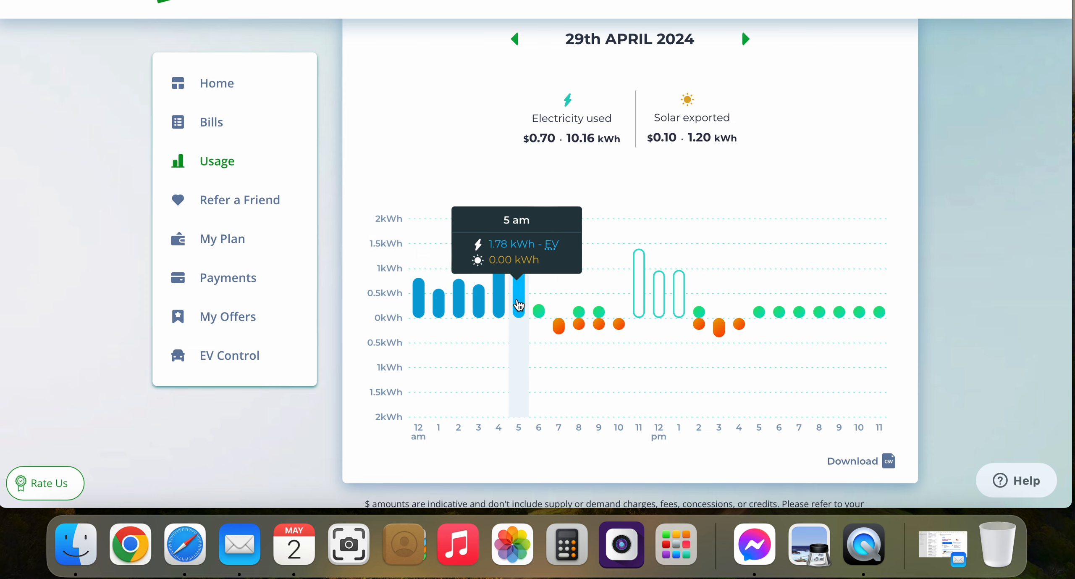
mouse_move(559, 328)
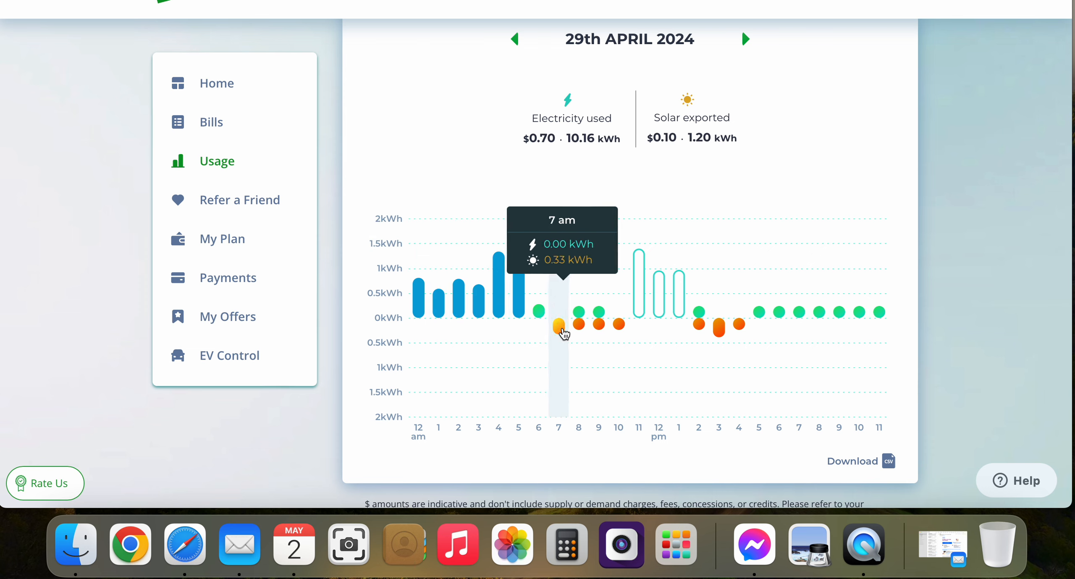
mouse_move(598, 324)
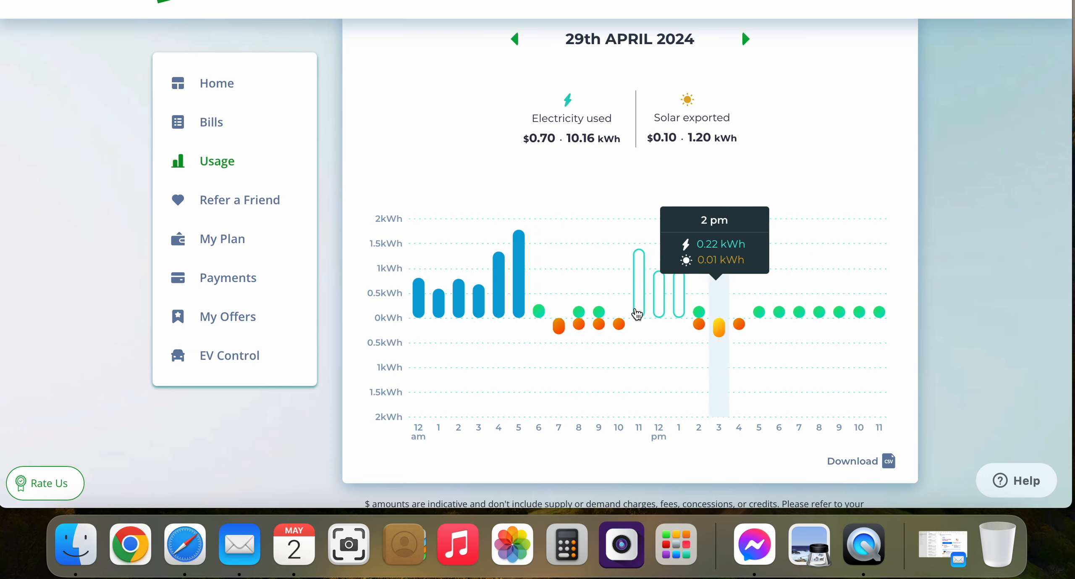
mouse_move(719, 327)
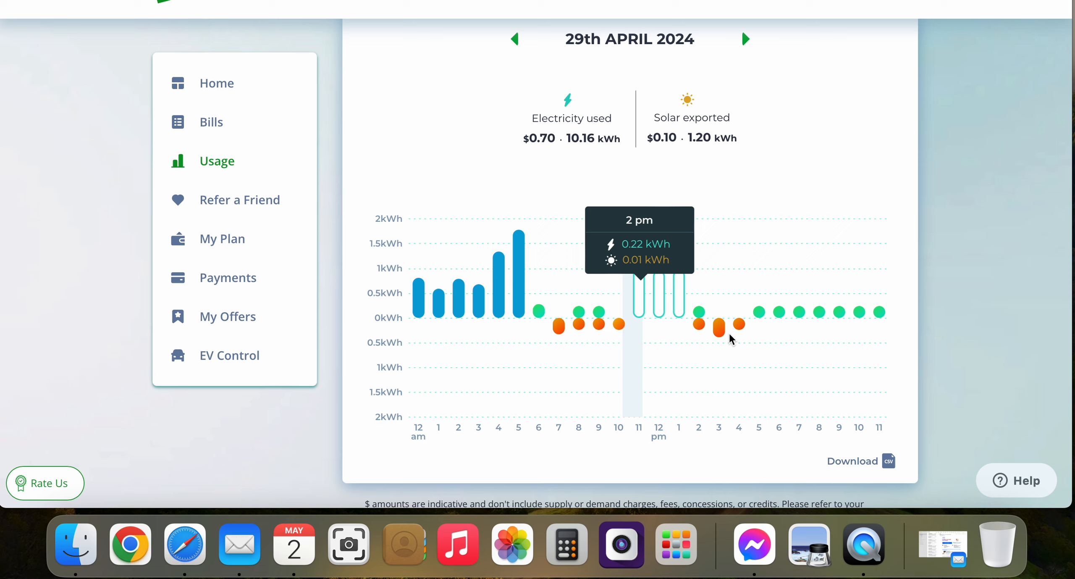